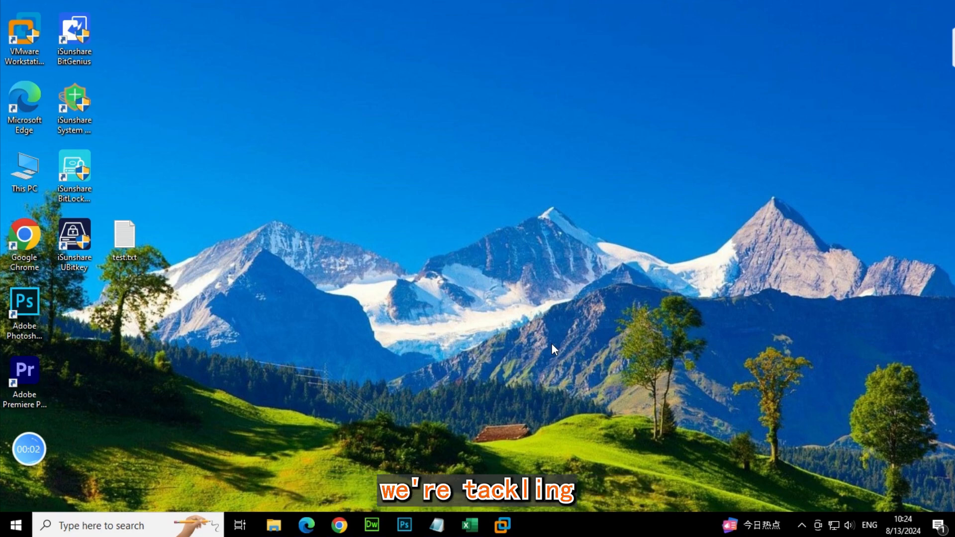
mouse_move(287, 376)
text(cleanmgr)
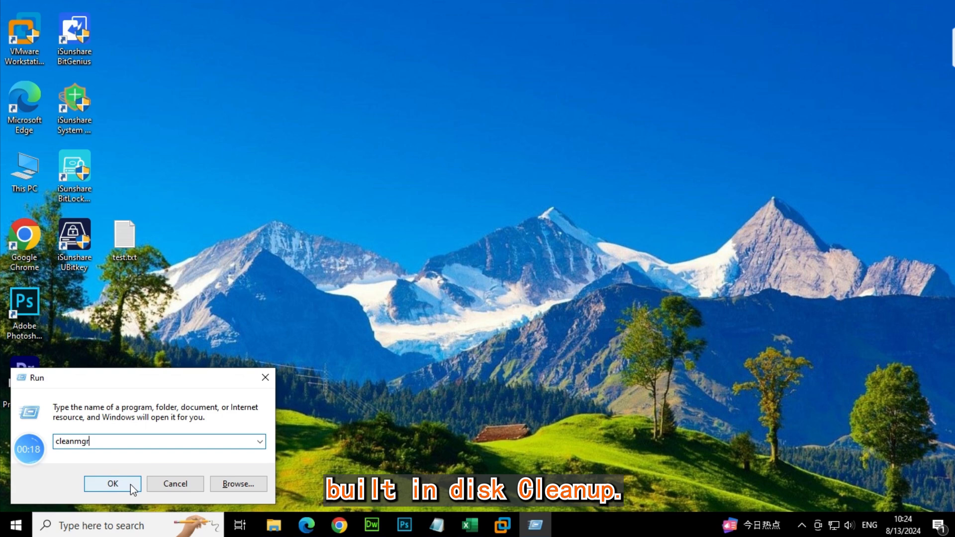
Launch Disk Cleanup via cleanmgr and scan drive OS (C:) for deletable files
click(112, 484)
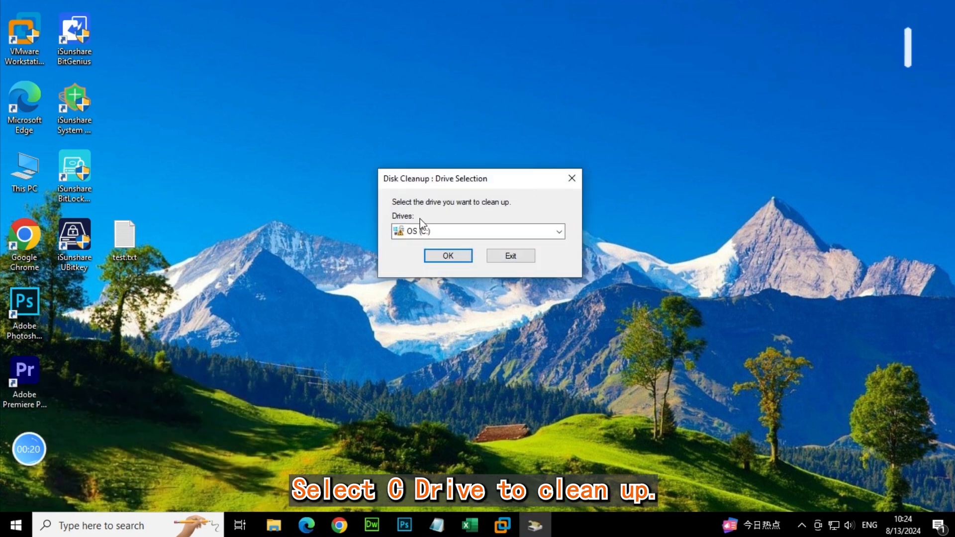
click(475, 232)
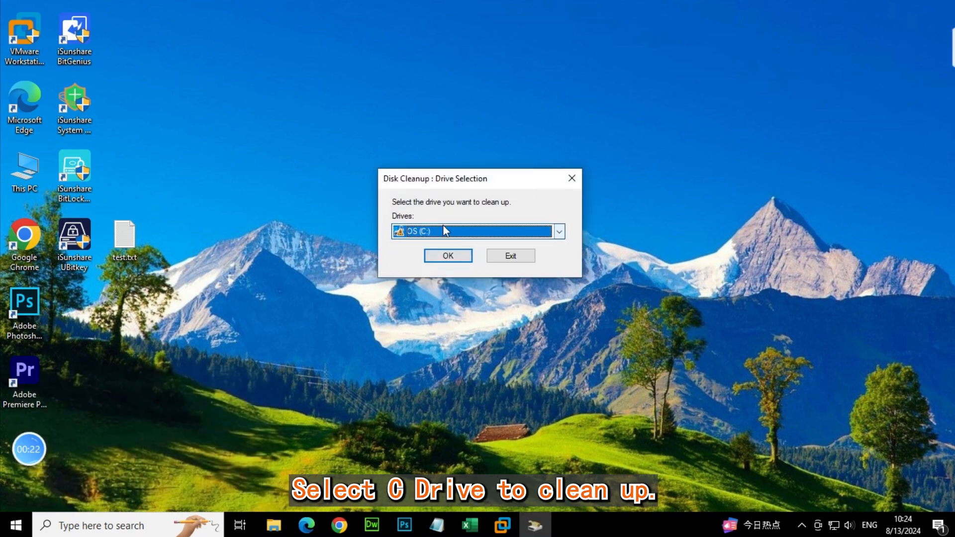
click(448, 256)
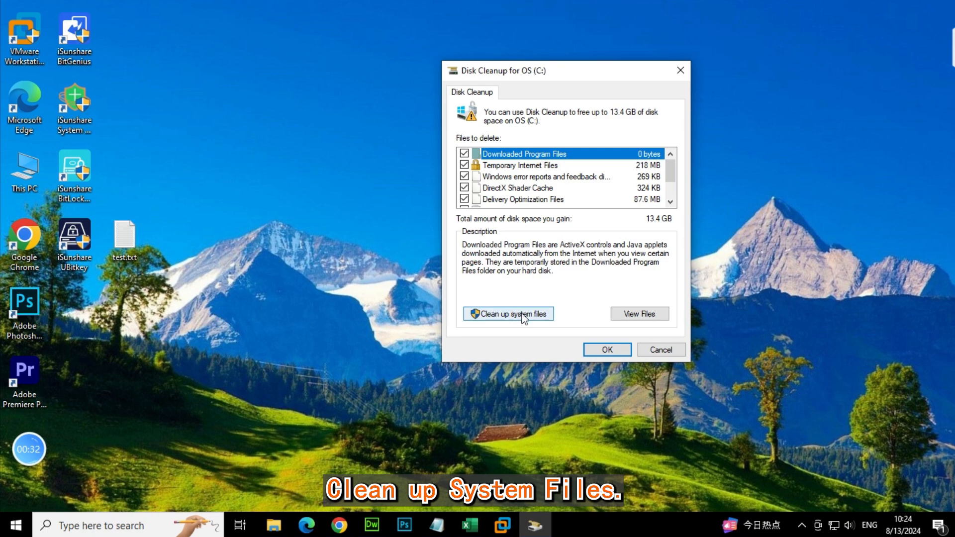
Rescan OS (C:) with Clean up system files so Windows Update Cleanup is listed
click(509, 314)
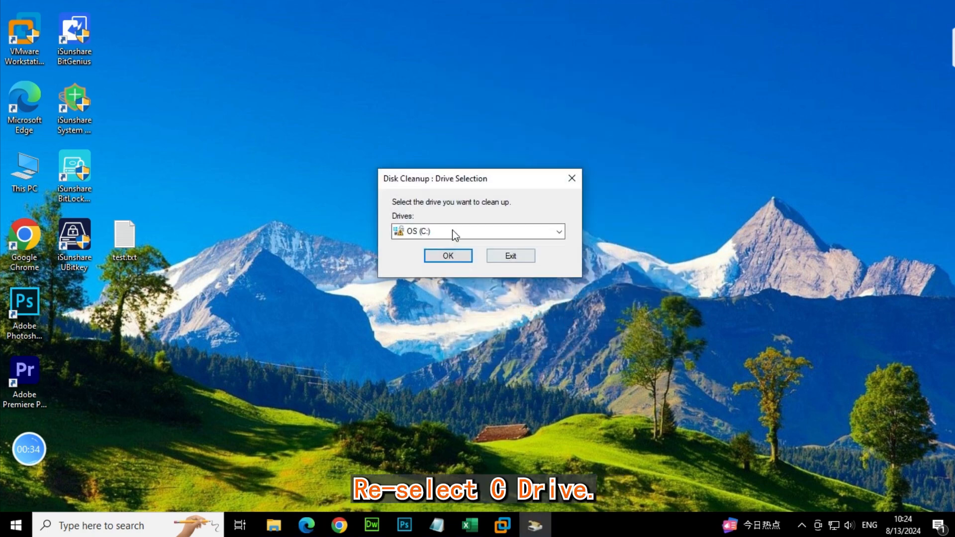
click(447, 256)
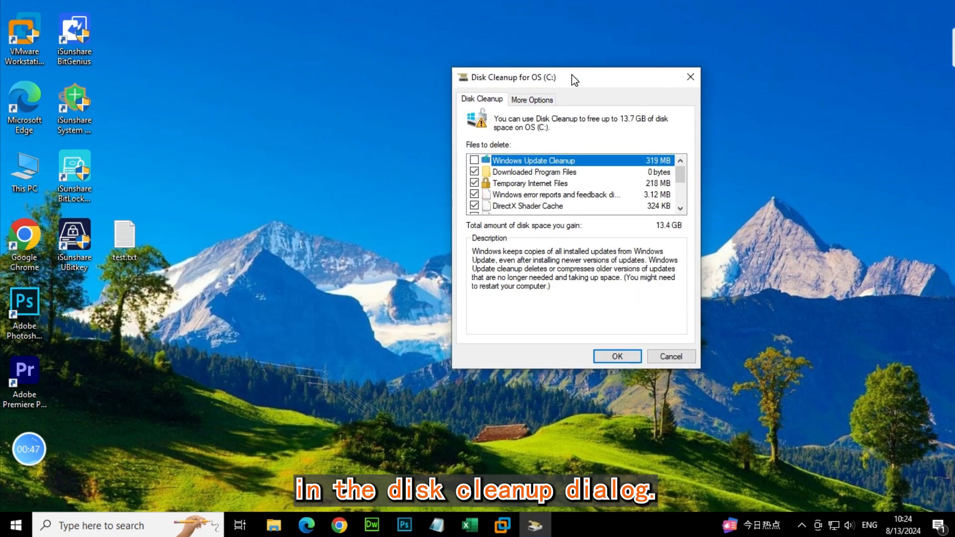
Tick Windows Update Cleanup (total 13.7 GB) and proceed to the permanent-deletion prompt
click(475, 160)
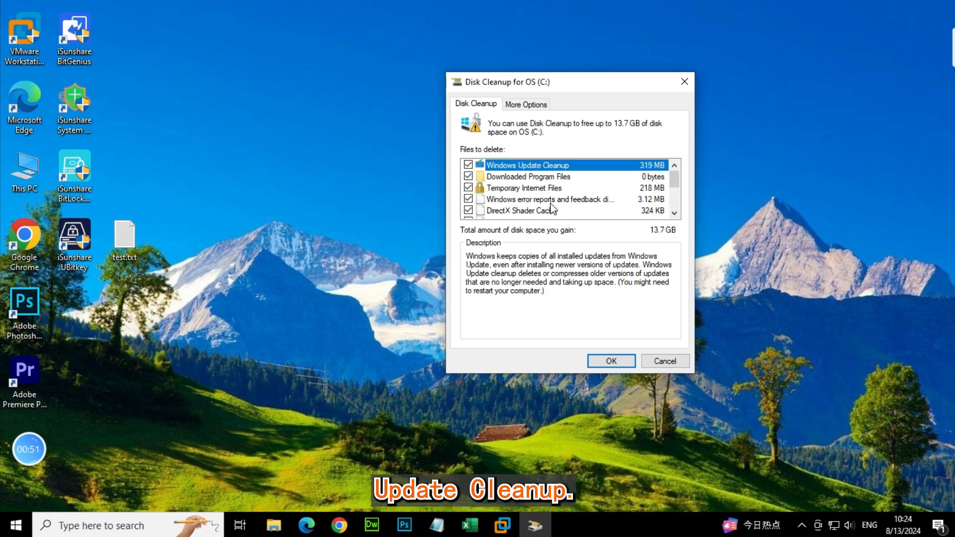
scroll(down, 3)
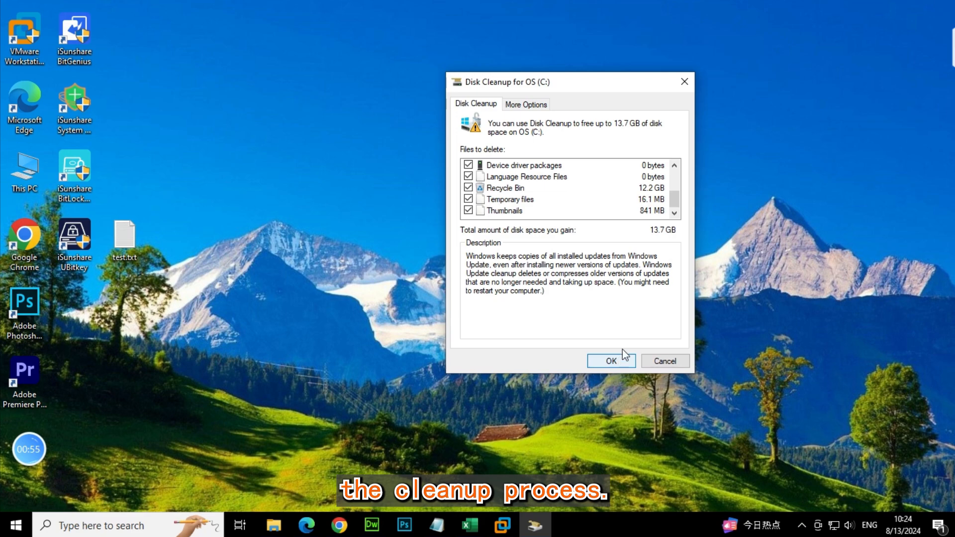
click(611, 360)
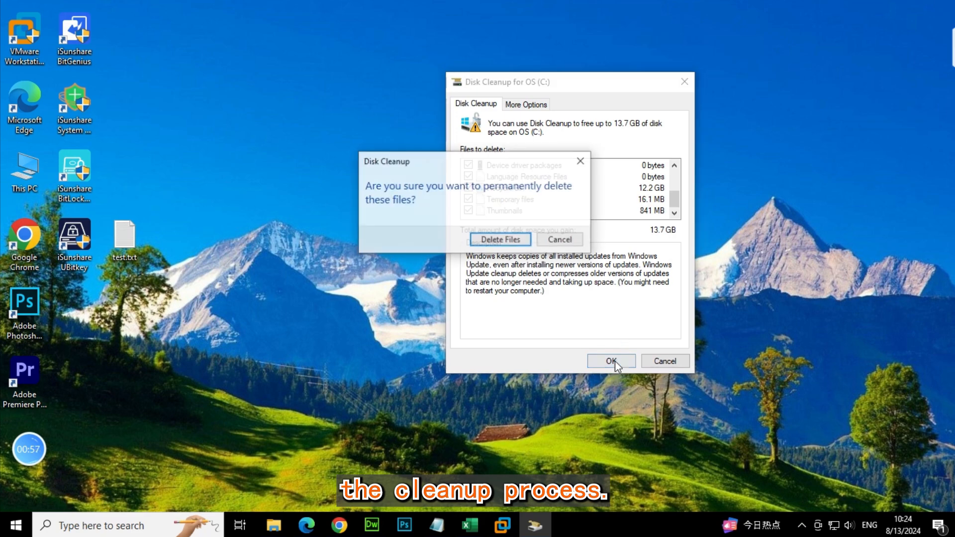